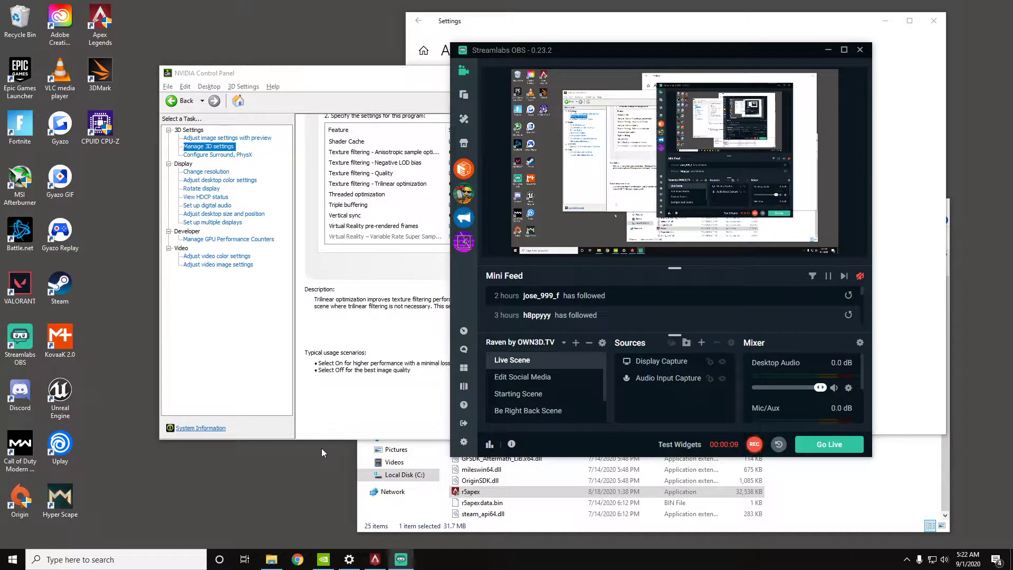
mouse_move(359, 382)
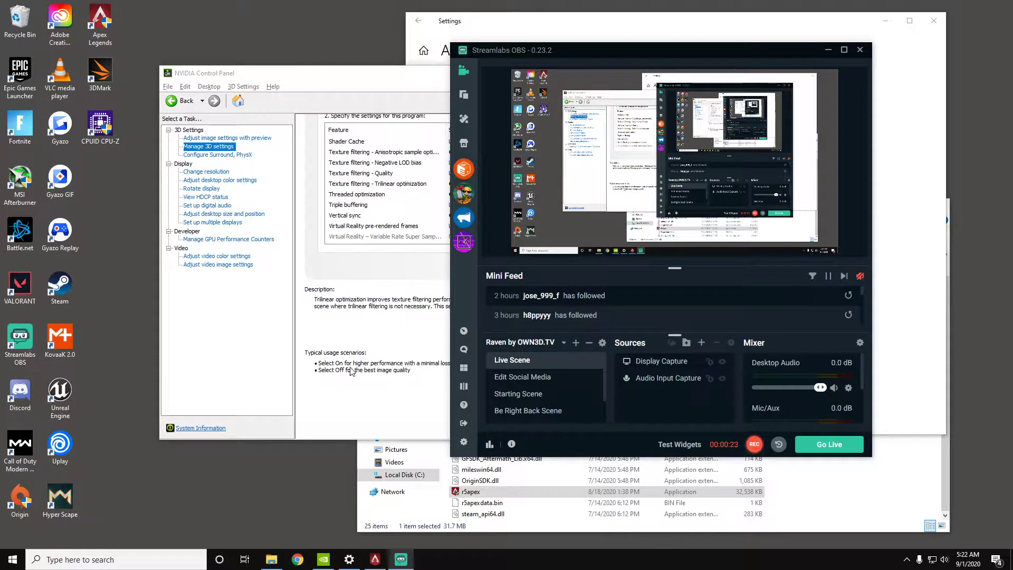
- Add r5apex.exe from Origin Games\Apex as a program to customise
left_click(347, 141)
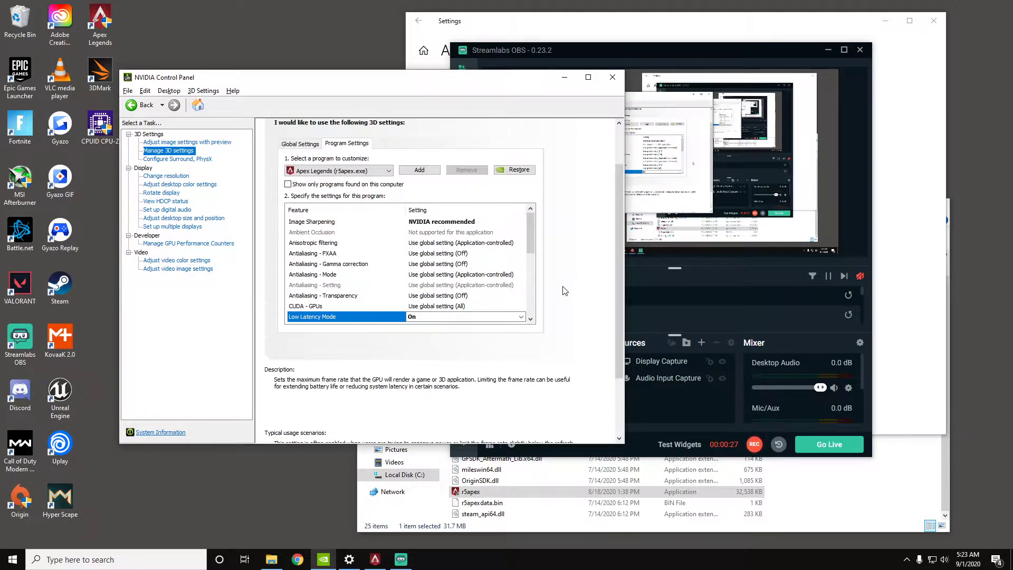
left_click(418, 170)
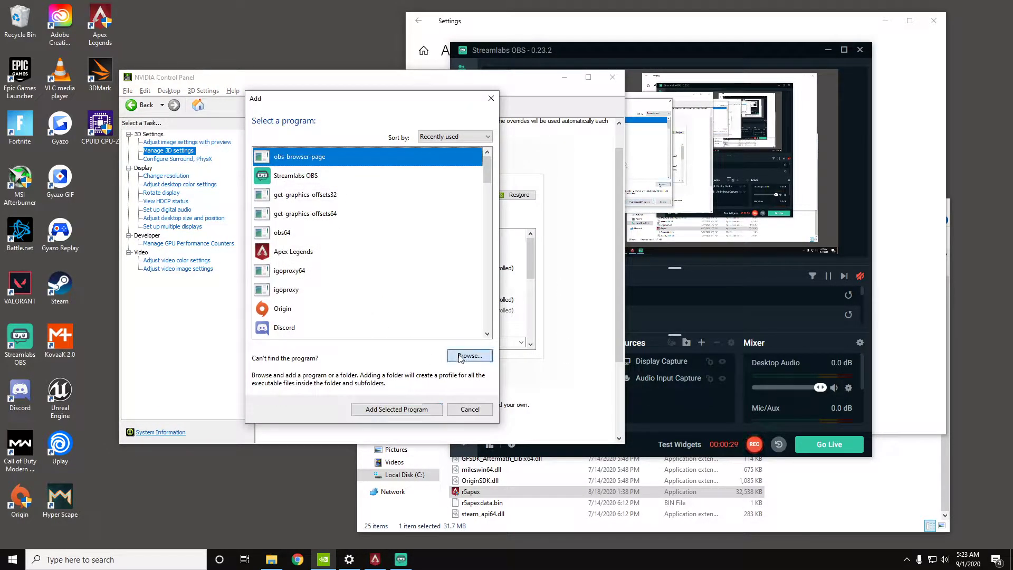
left_click(468, 355)
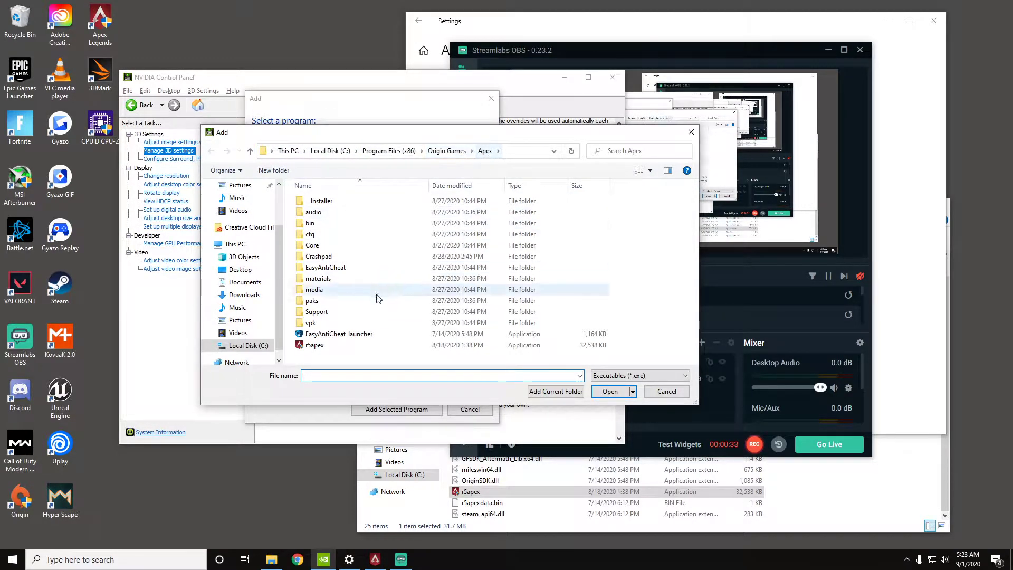
left_click(316, 344)
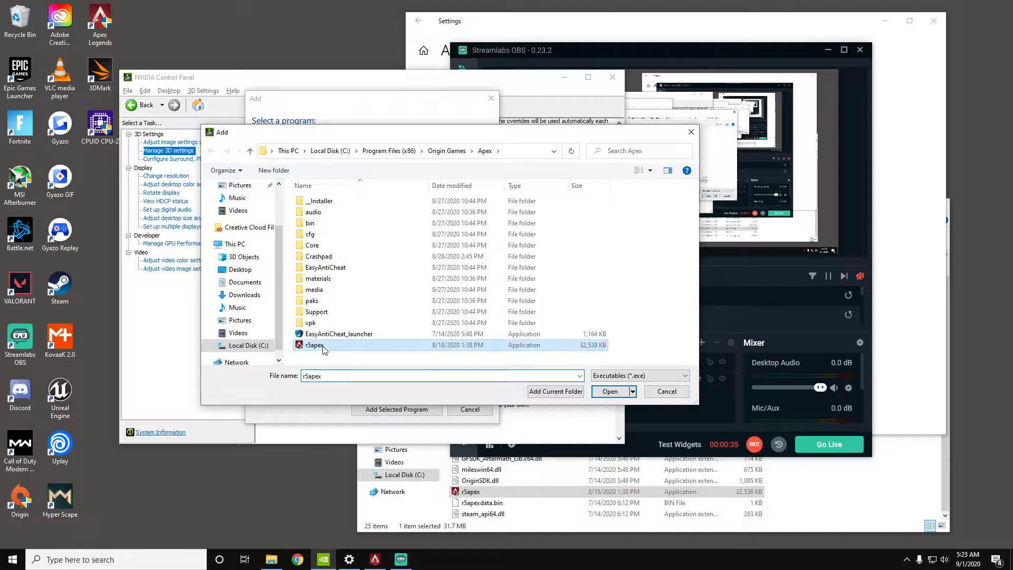
left_click(609, 390)
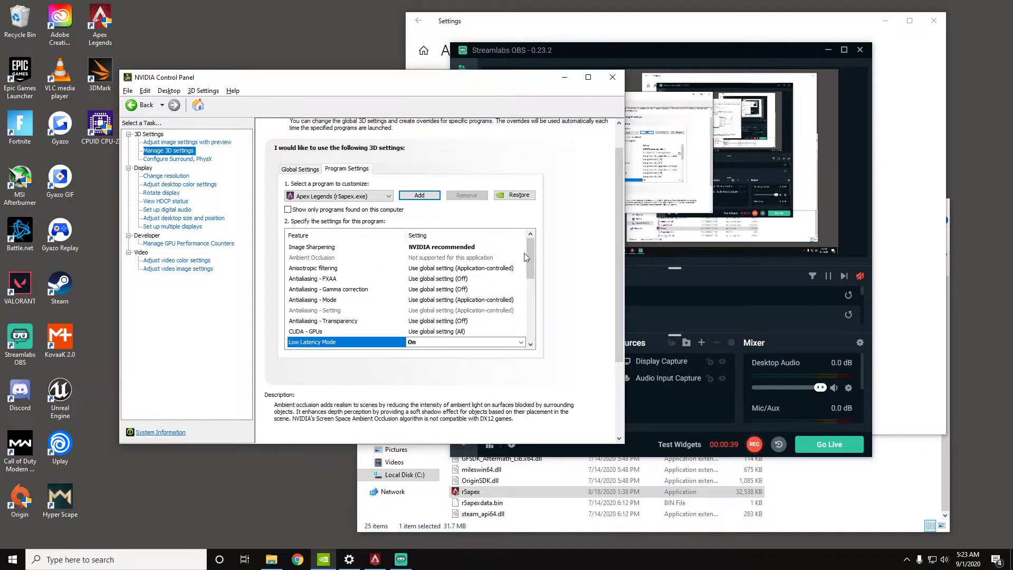
- Scroll to Vertical sync in r5apex.exe's program settings and set it to Off
scroll("down", 3)
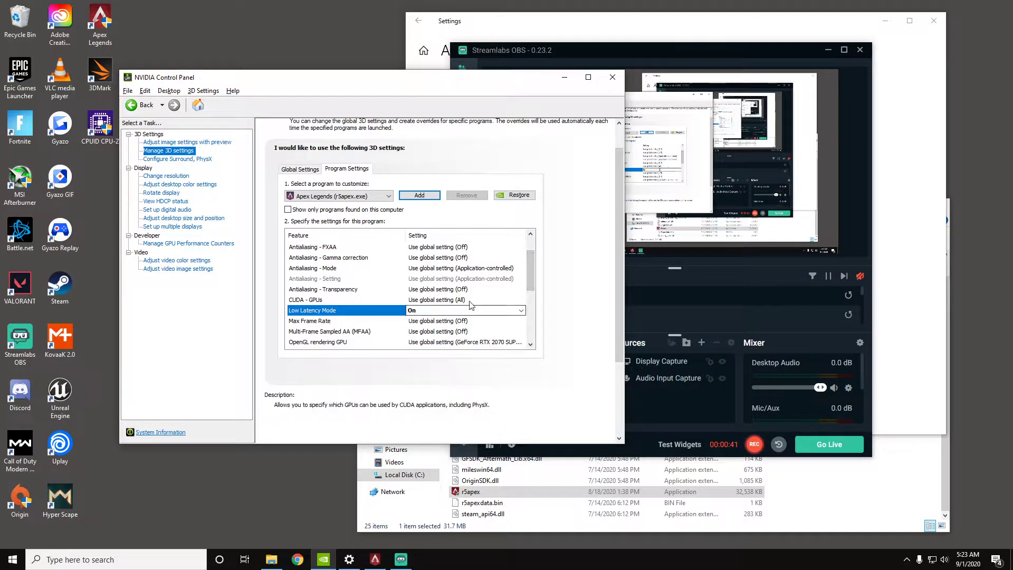
scroll("down", 3)
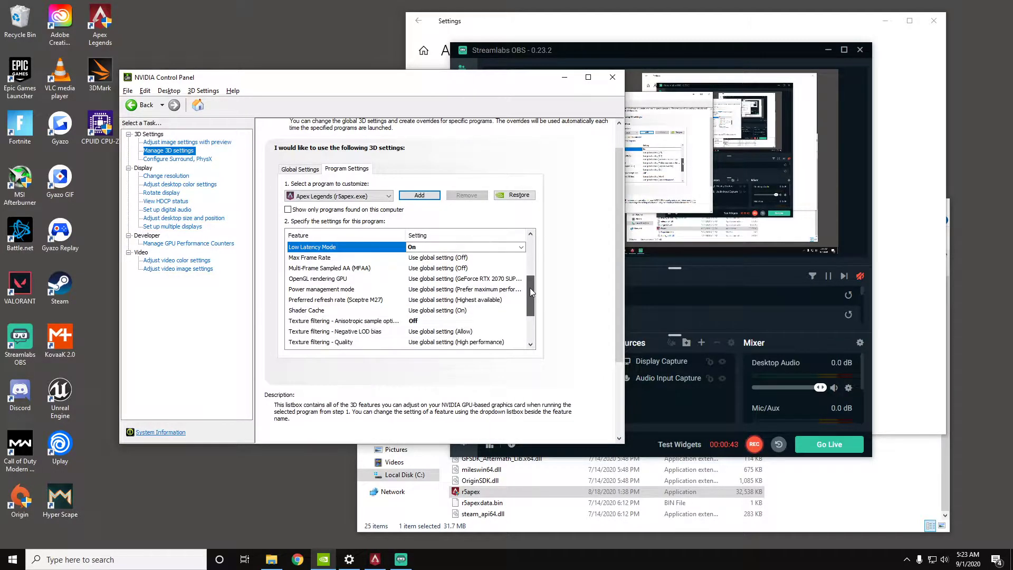
scroll("down", 3)
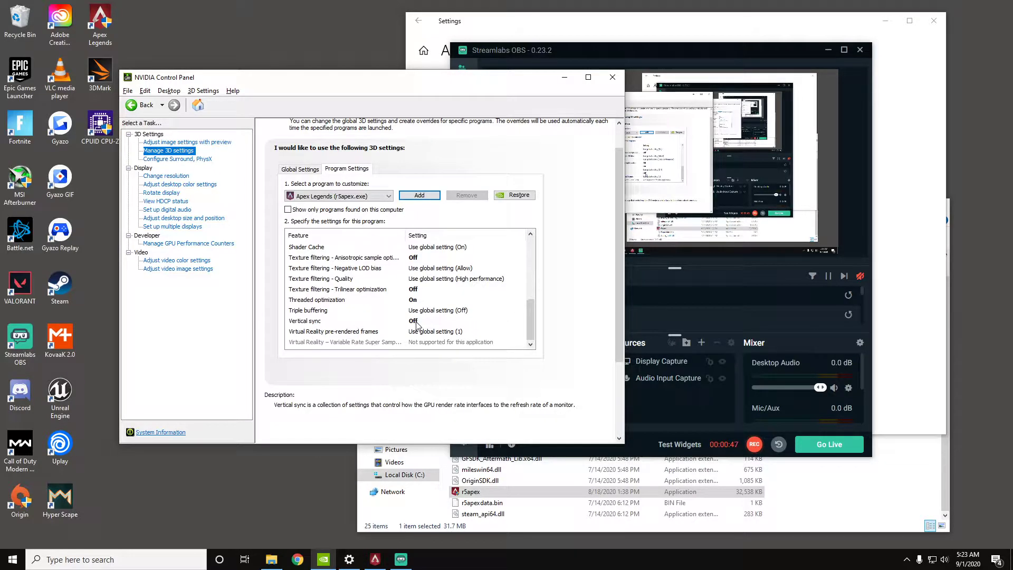
left_click(344, 341)
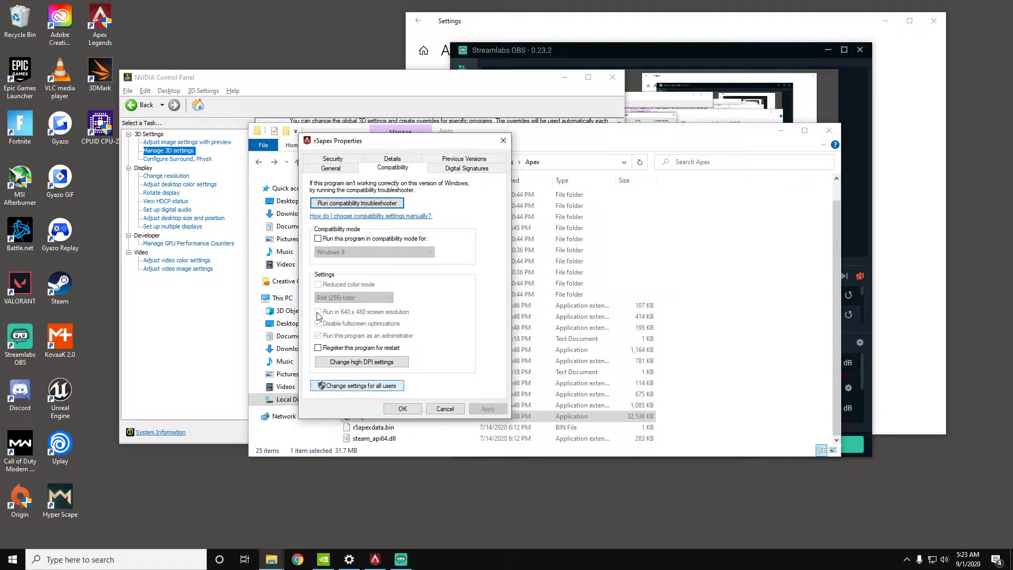
- Apply r5apex compatibility options for all users, including fullscreen optimizations and high DPI settings
left_click(318, 323)
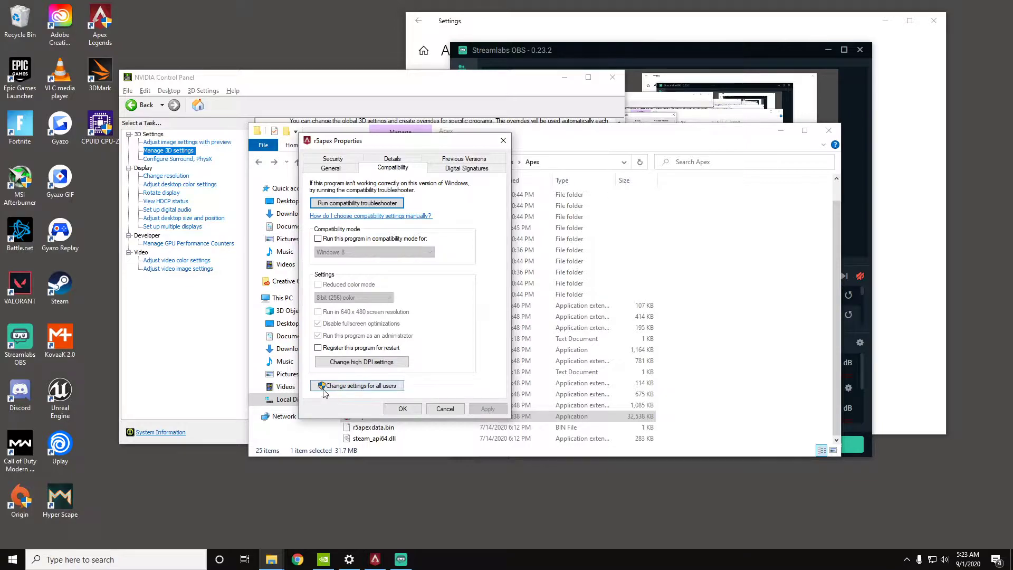
left_click(357, 385)
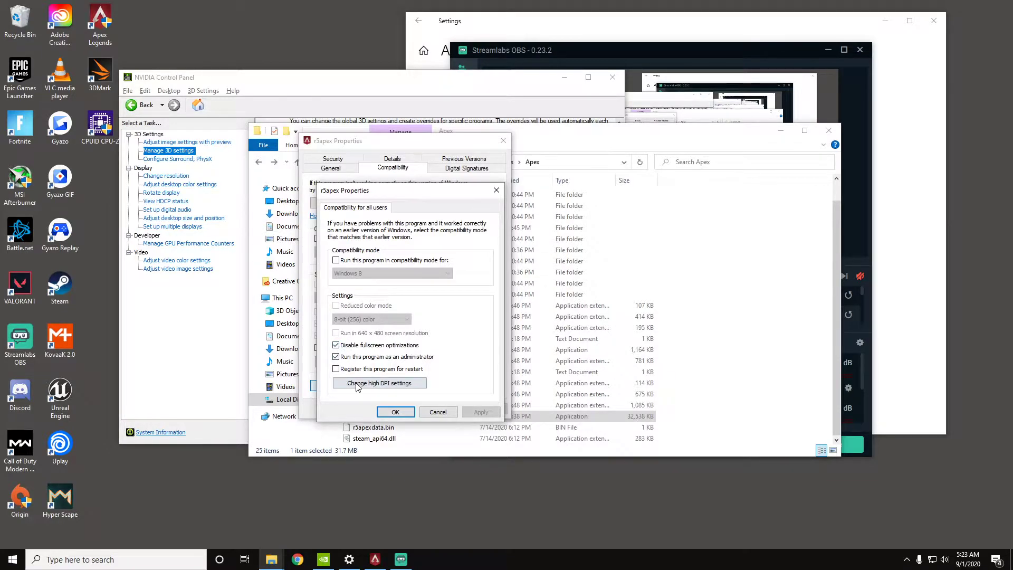
left_click(379, 382)
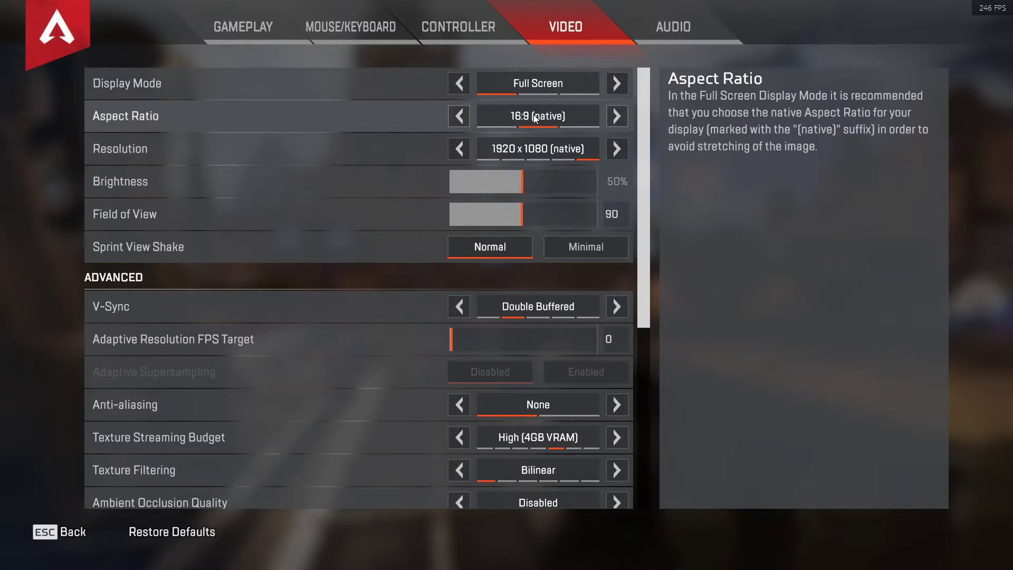
mouse_move(548, 276)
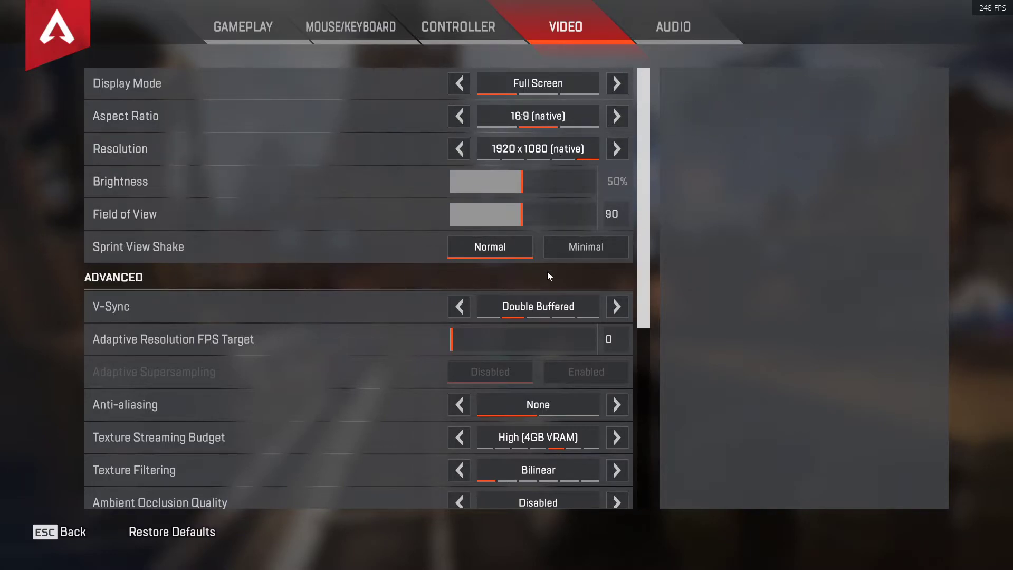
- Change Apex Legends' in-game V-Sync from Disabled to Double Buffered
left_click(458, 306)
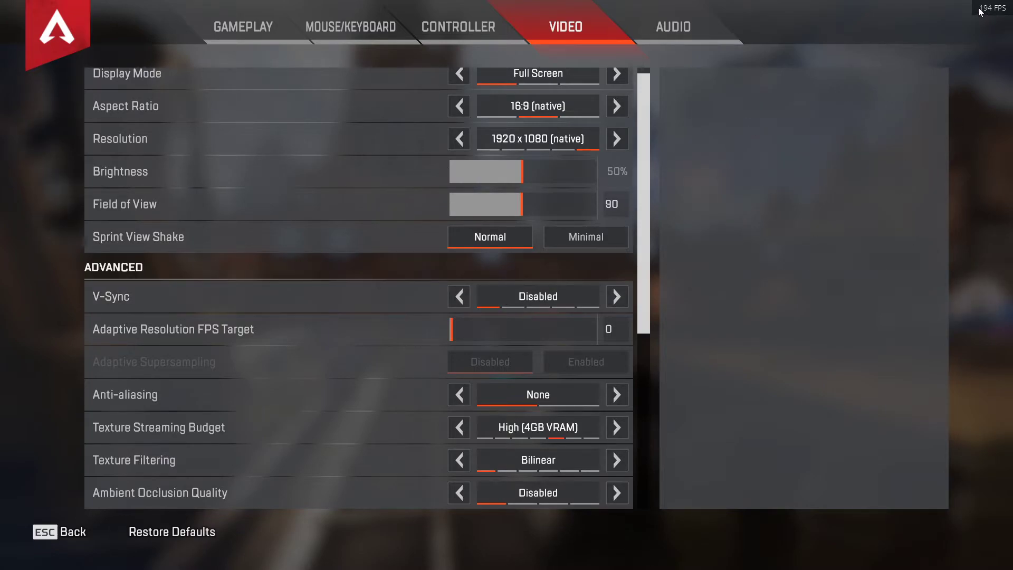
mouse_move(983, 50)
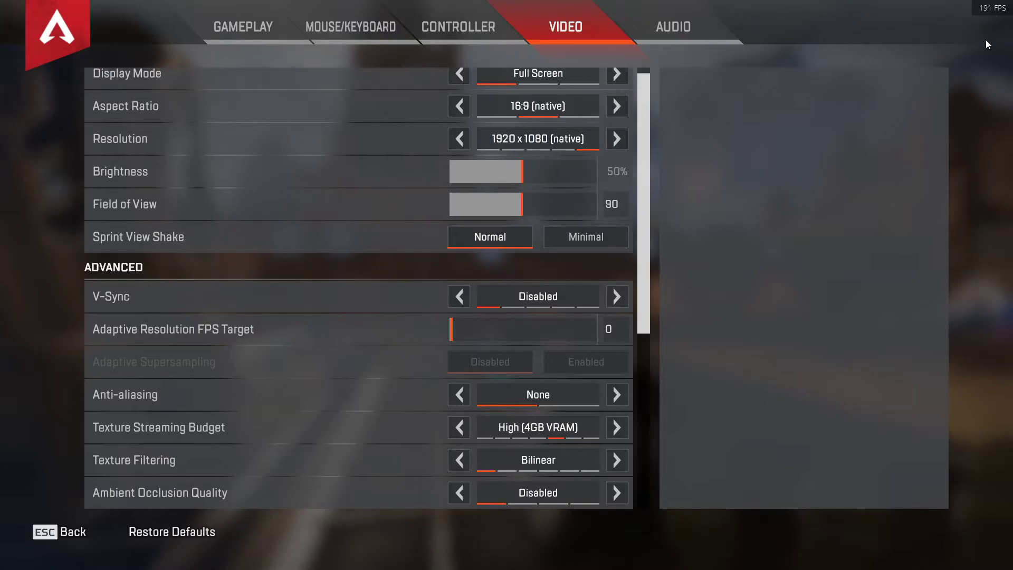
left_click(616, 296)
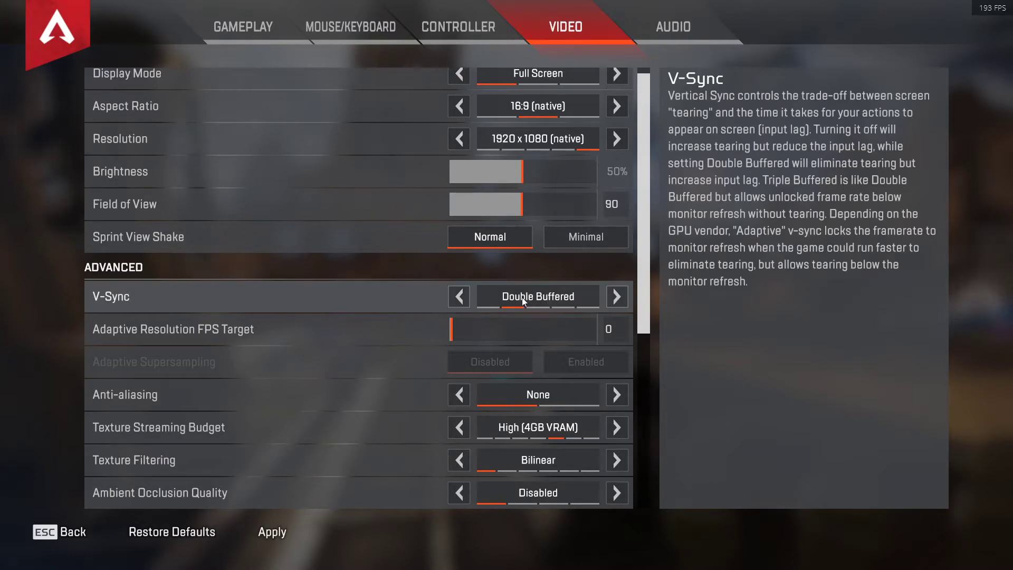
left_click(615, 295)
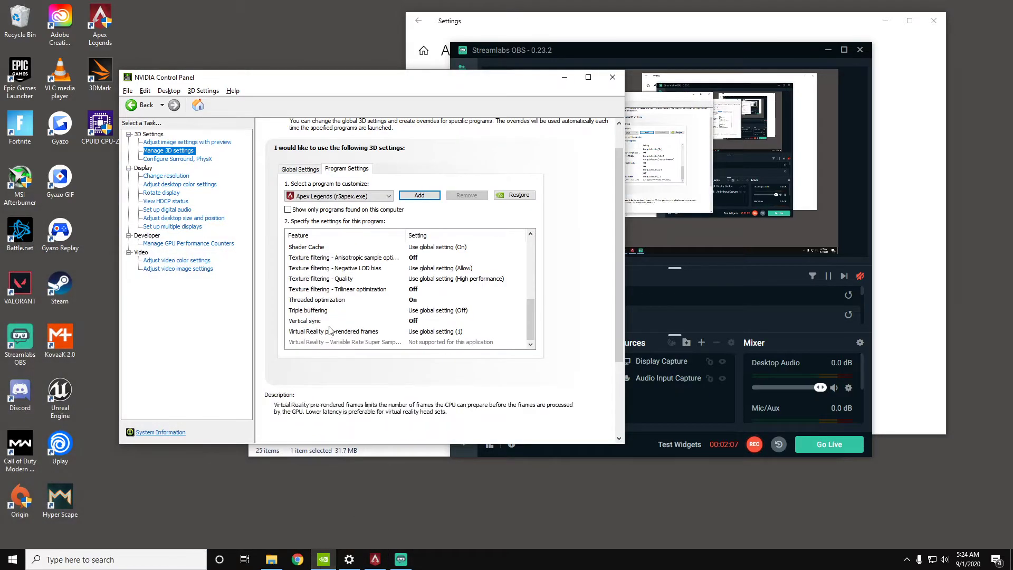
- Return to NVIDIA Control Panel showing the r5apex.exe profile with Vertical sync Off
left_click(323, 320)
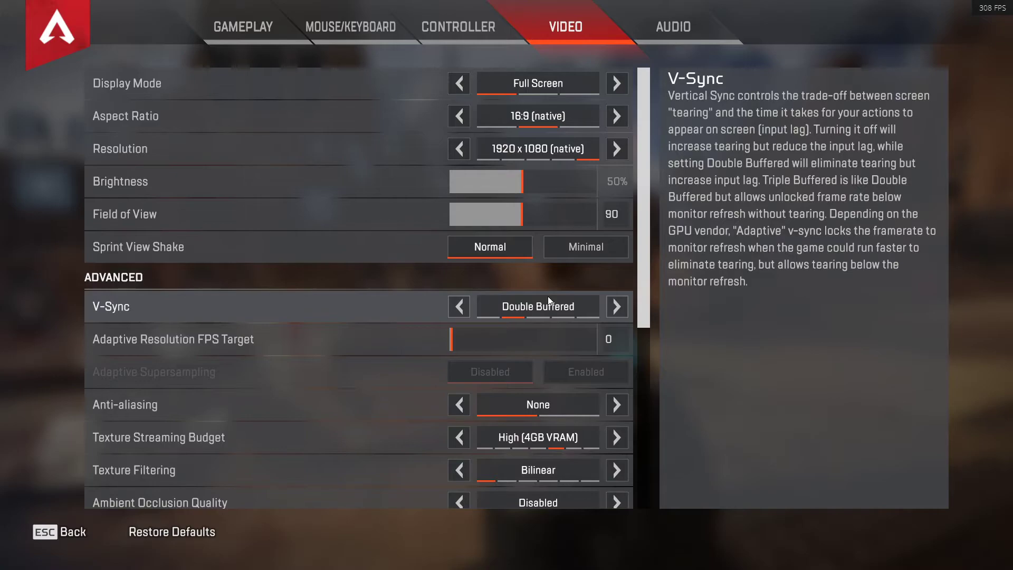
- Cycle Apex's V-Sync through Adaptive and Disabled, ending on Double Buffered
left_click(458, 306)
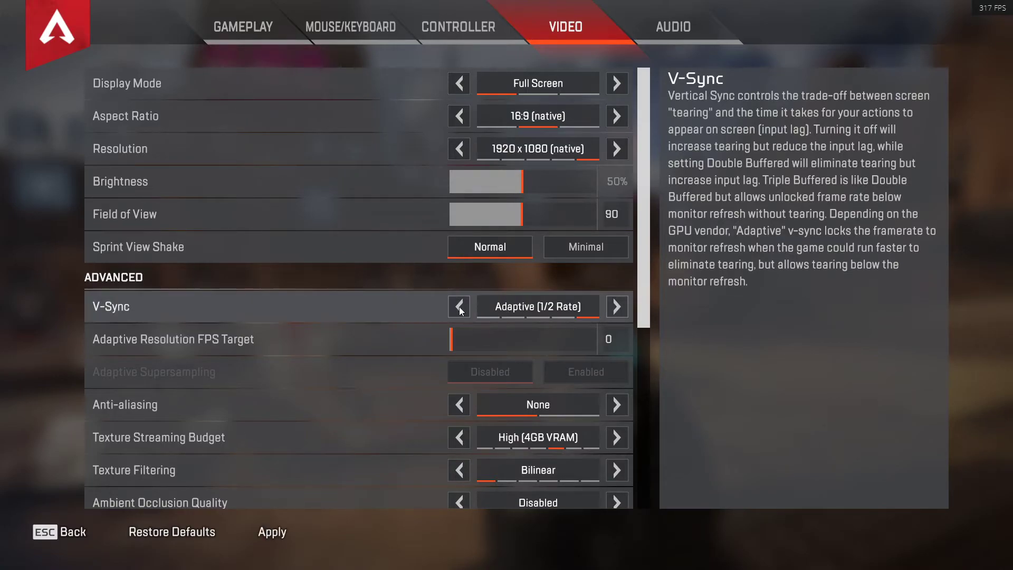
left_click(458, 306)
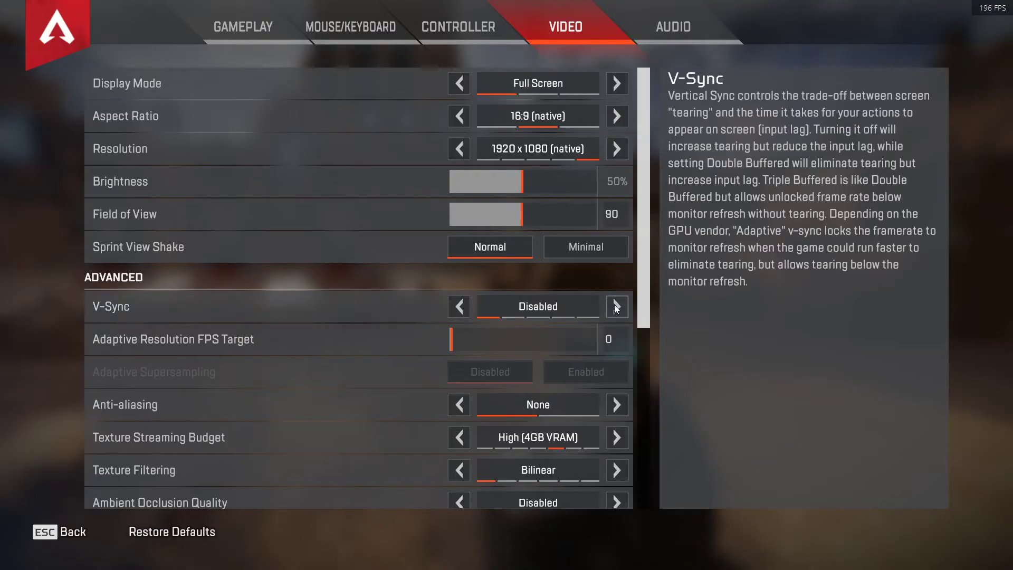
left_click(615, 306)
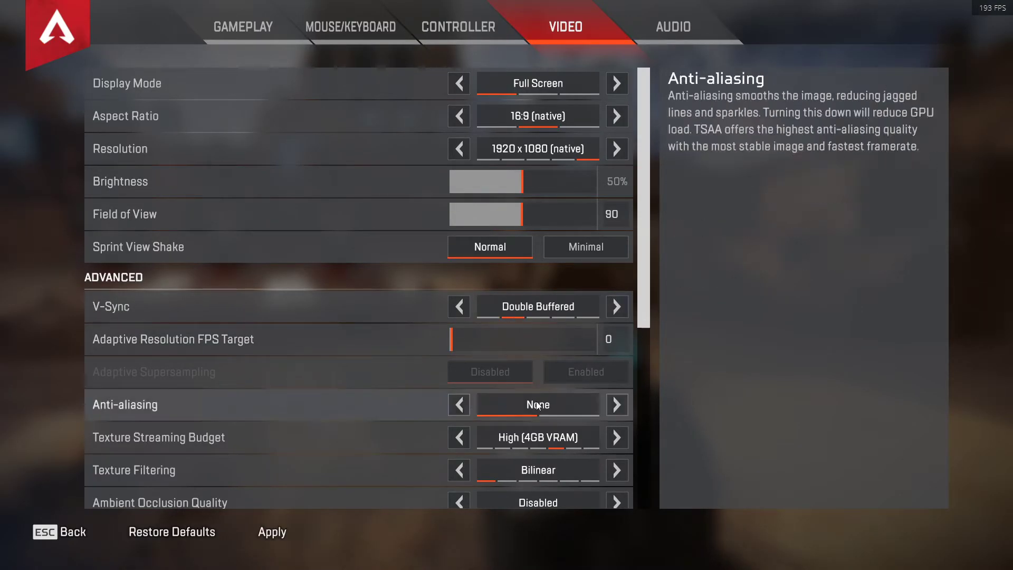